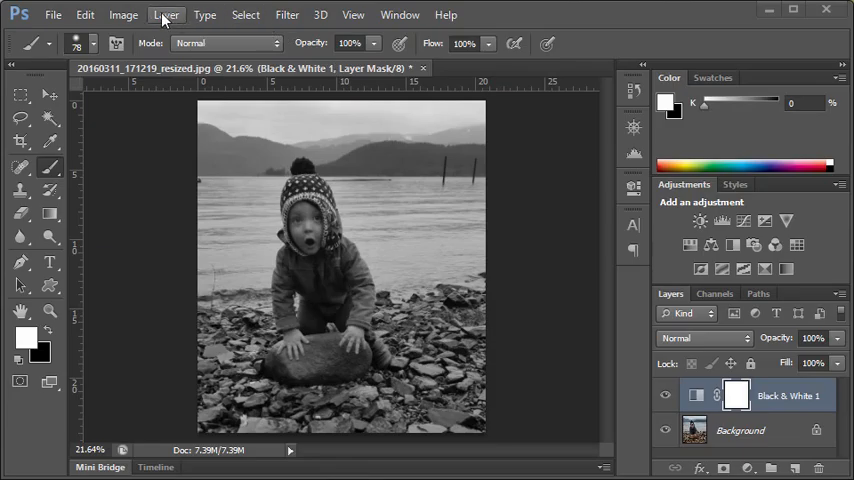
Step: Select the Black & White 1 layer mask thumbnail for painting in black
{"action": "left_click", "coordinate": [165, 15]}
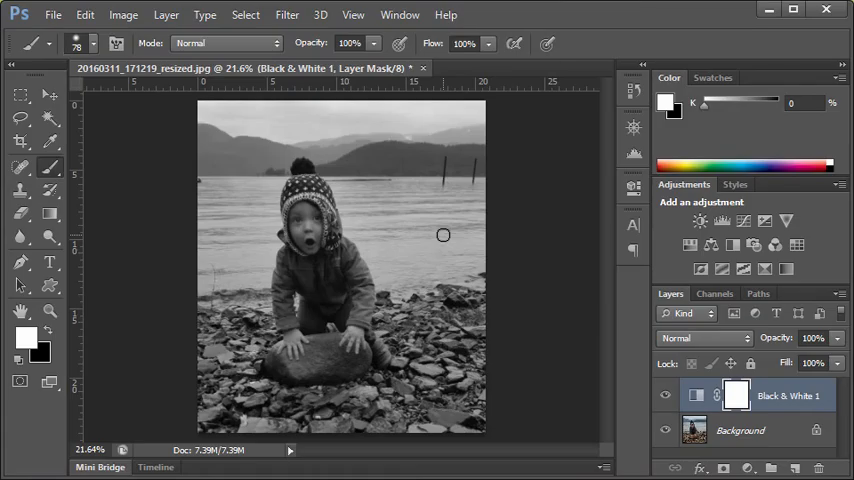
{"action": "mouse_move", "coordinate": [599, 415]}
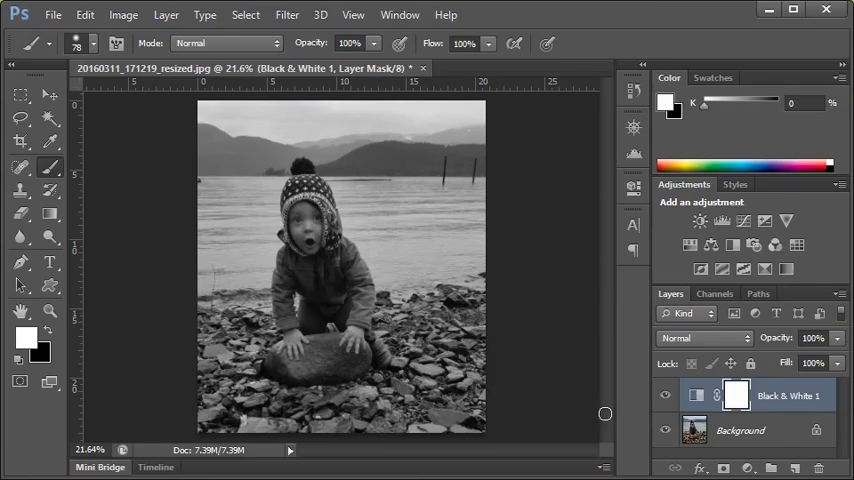
{"action": "mouse_move", "coordinate": [323, 251]}
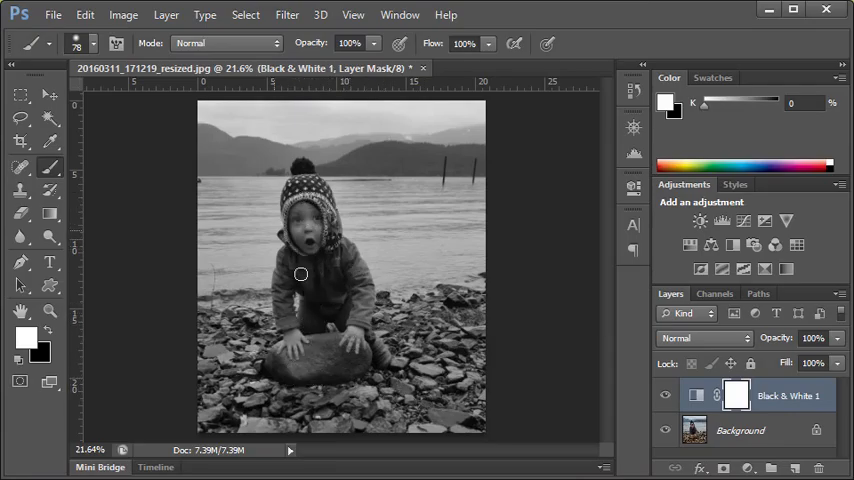
{"action": "mouse_move", "coordinate": [260, 148]}
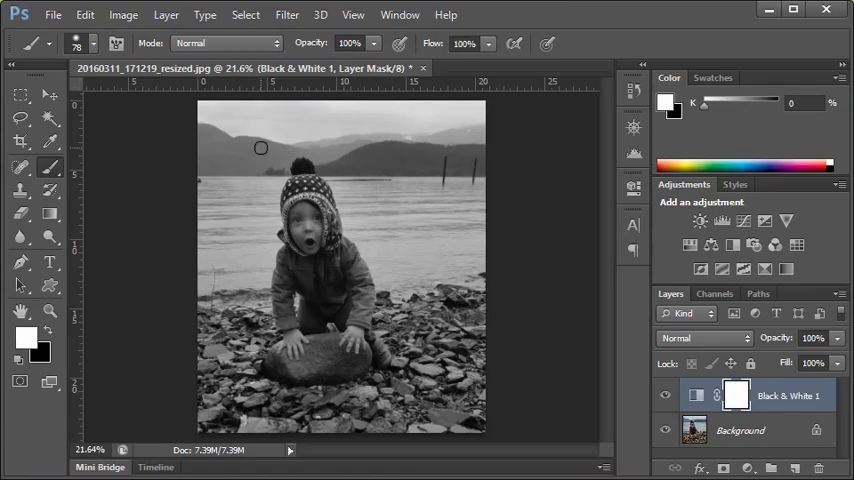
{"action": "mouse_move", "coordinate": [498, 349]}
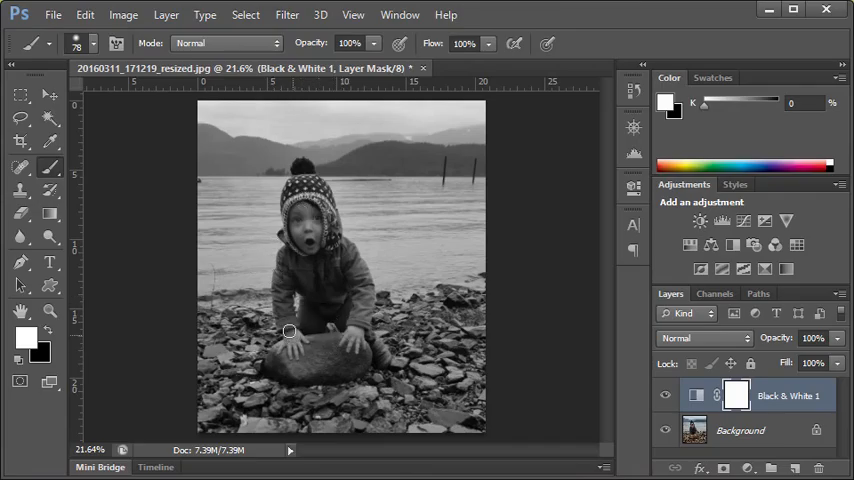
{"action": "mouse_move", "coordinate": [287, 320]}
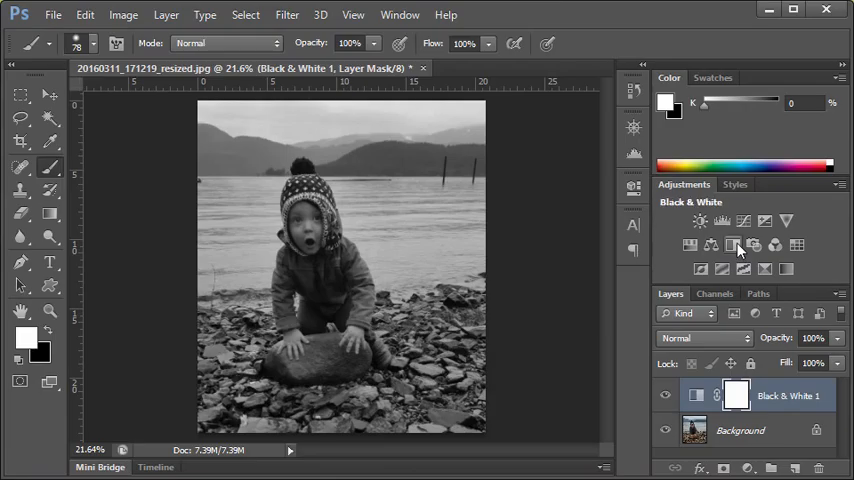
{"action": "mouse_move", "coordinate": [738, 245]}
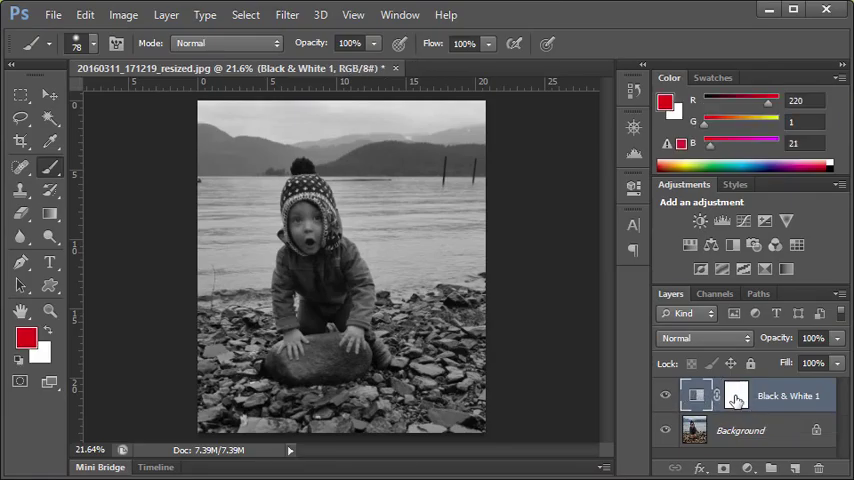
{"action": "left_click", "coordinate": [717, 396]}
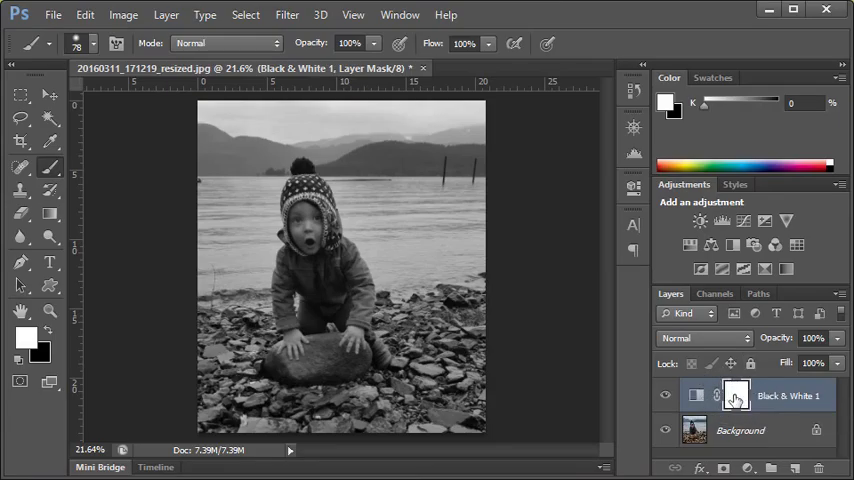
{"action": "mouse_move", "coordinate": [714, 395]}
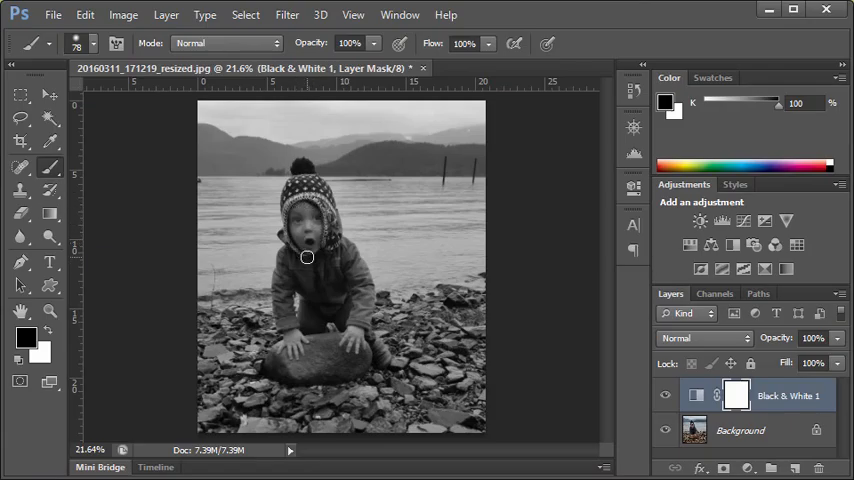
{"action": "mouse_move", "coordinate": [421, 334]}
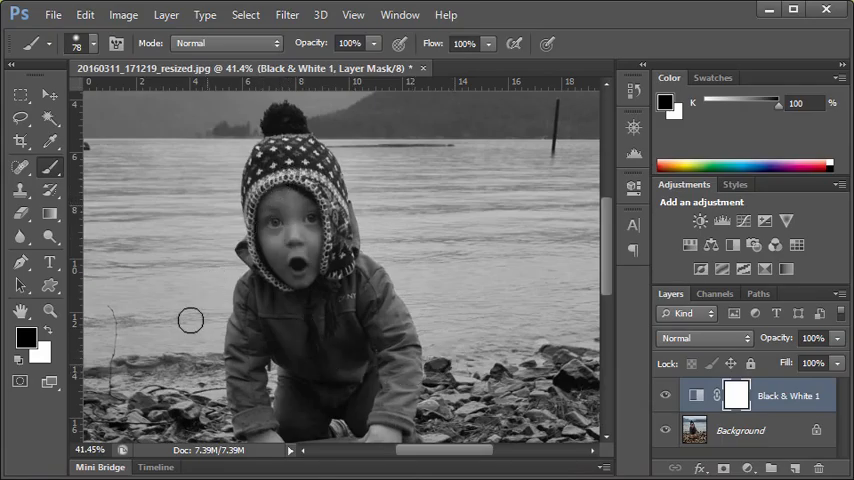
{"action": "mouse_move", "coordinate": [22, 338]}
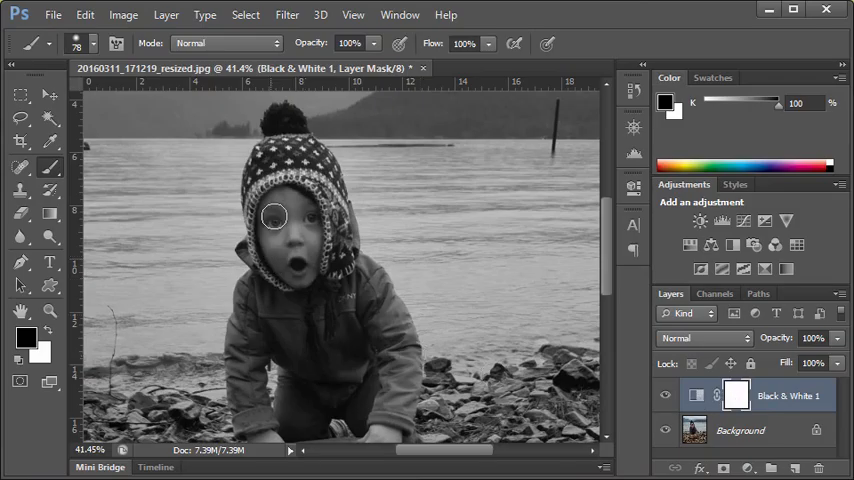
Step: Brush black on the mask over the child's cheek, face, hat rim and hat
{"action": "left_click_drag", "start_coordinate": [275, 217], "coordinate": [275, 258]}
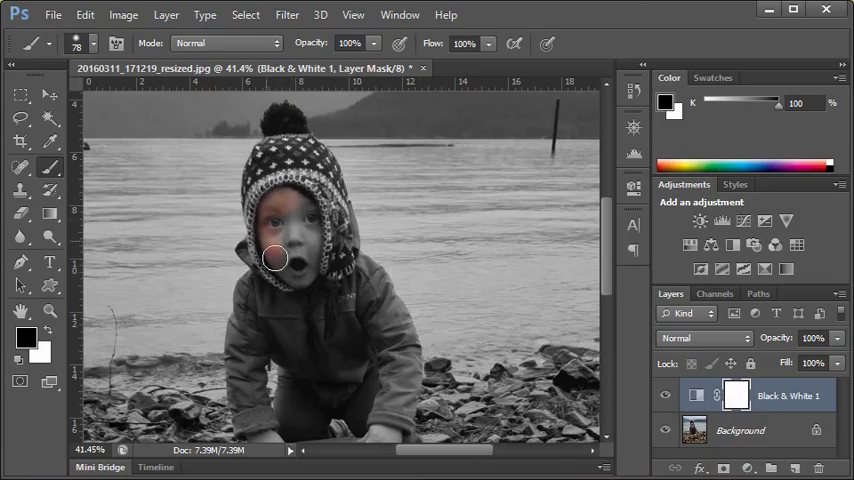
{"action": "left_click_drag", "start_coordinate": [275, 258], "coordinate": [294, 211]}
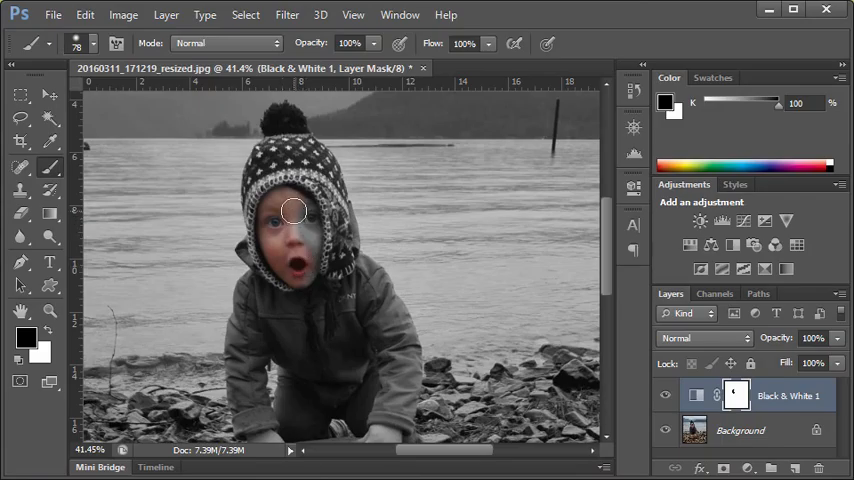
{"action": "left_click_drag", "start_coordinate": [293, 211], "coordinate": [307, 187]}
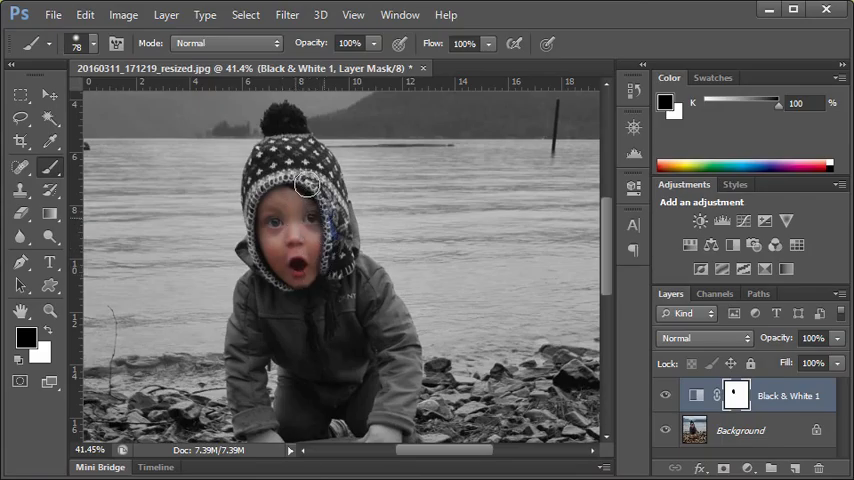
{"action": "left_click_drag", "start_coordinate": [305, 185], "coordinate": [337, 218]}
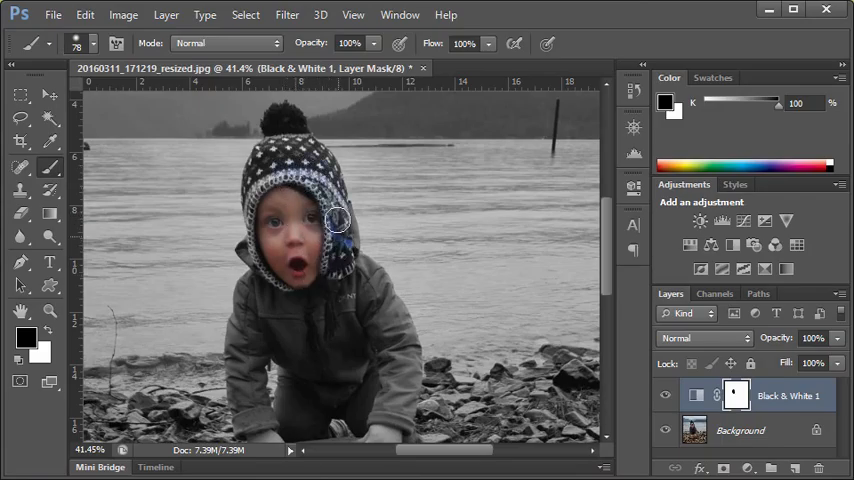
{"action": "left_click_drag", "start_coordinate": [338, 218], "coordinate": [272, 138]}
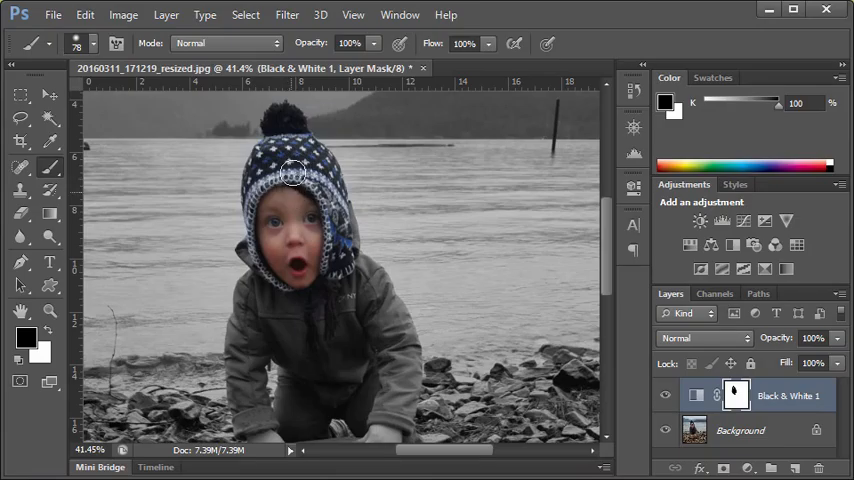
{"action": "left_click_drag", "start_coordinate": [293, 172], "coordinate": [362, 270]}
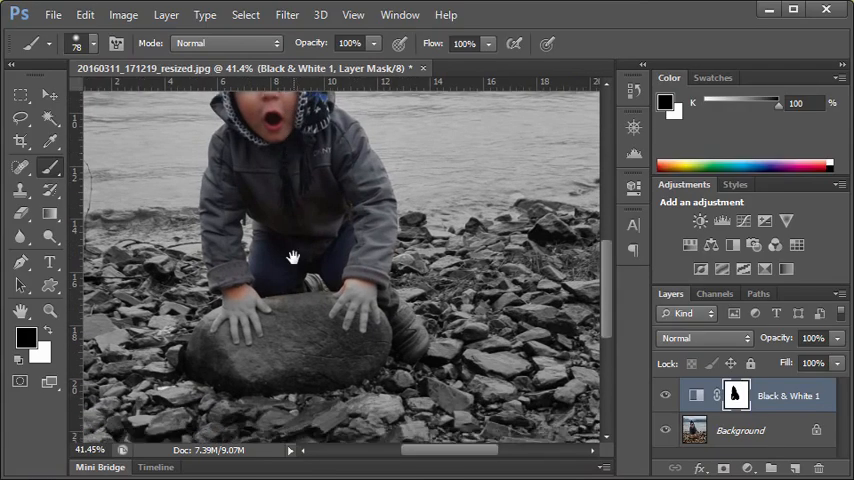
Step: Brush black over the rock's lower left, left half, top and right side
{"action": "left_click", "coordinate": [238, 310]}
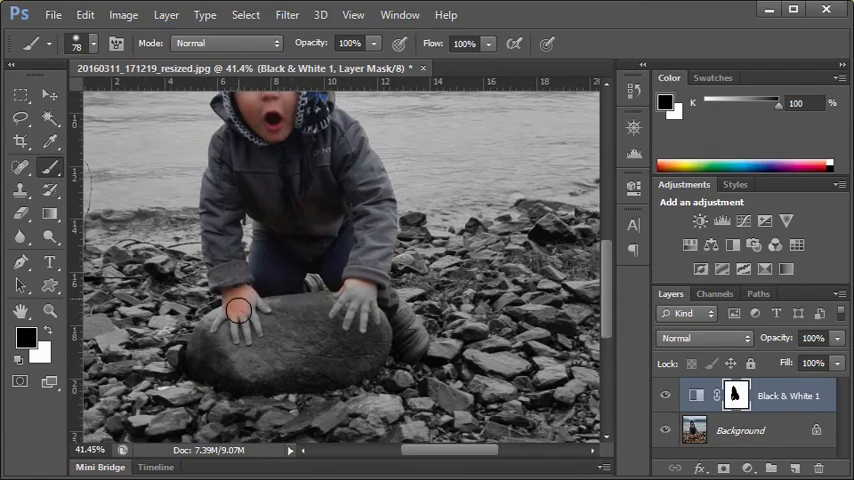
{"action": "left_click_drag", "start_coordinate": [240, 310], "coordinate": [245, 375]}
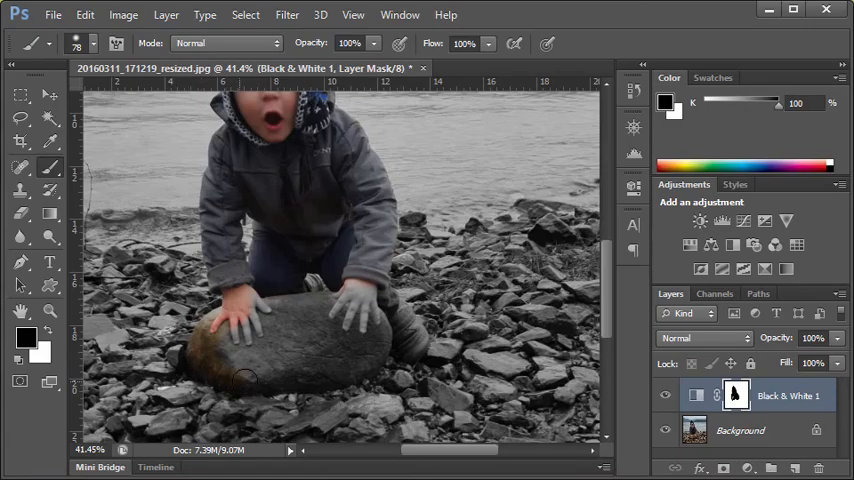
{"action": "left_click_drag", "start_coordinate": [240, 375], "coordinate": [360, 303]}
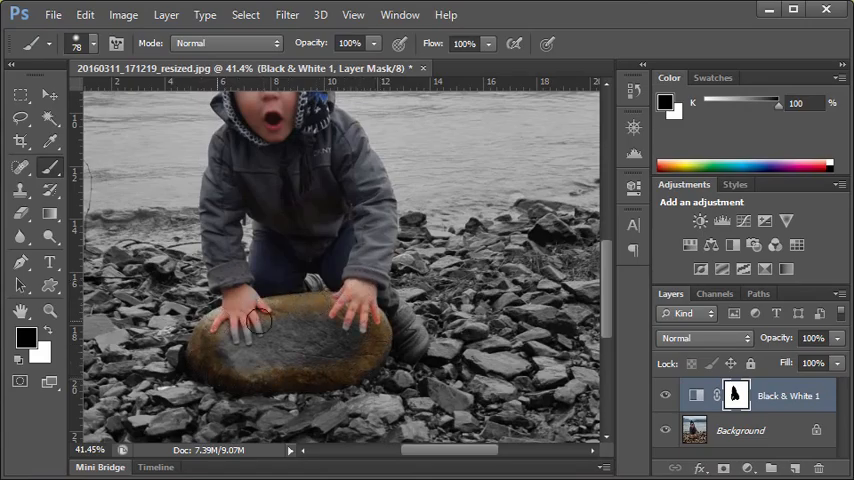
{"action": "left_click_drag", "start_coordinate": [255, 315], "coordinate": [285, 345]}
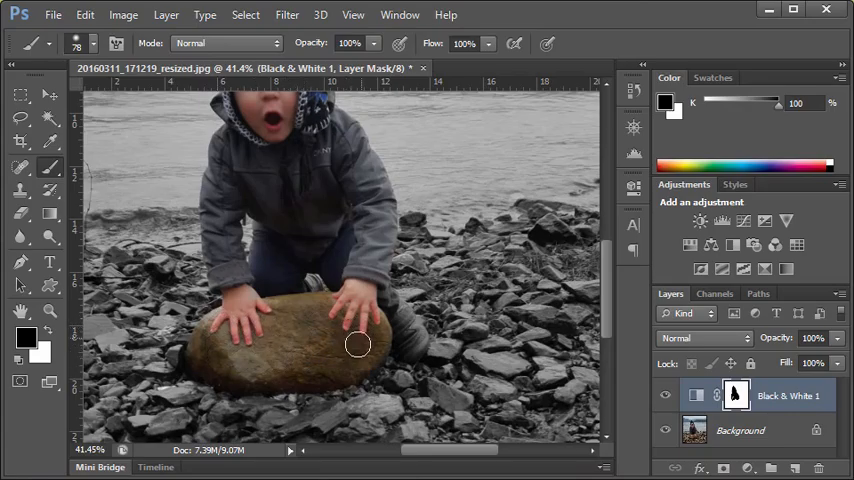
{"action": "left_click_drag", "start_coordinate": [358, 344], "coordinate": [413, 342]}
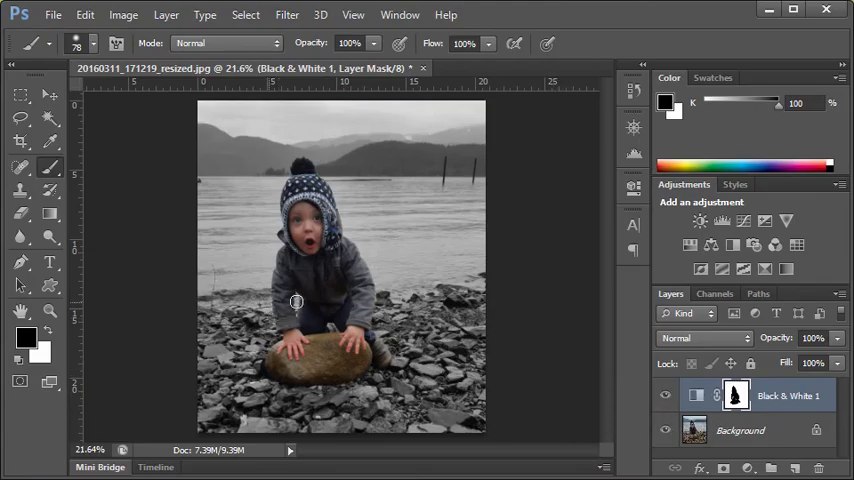
{"action": "mouse_move", "coordinate": [308, 306]}
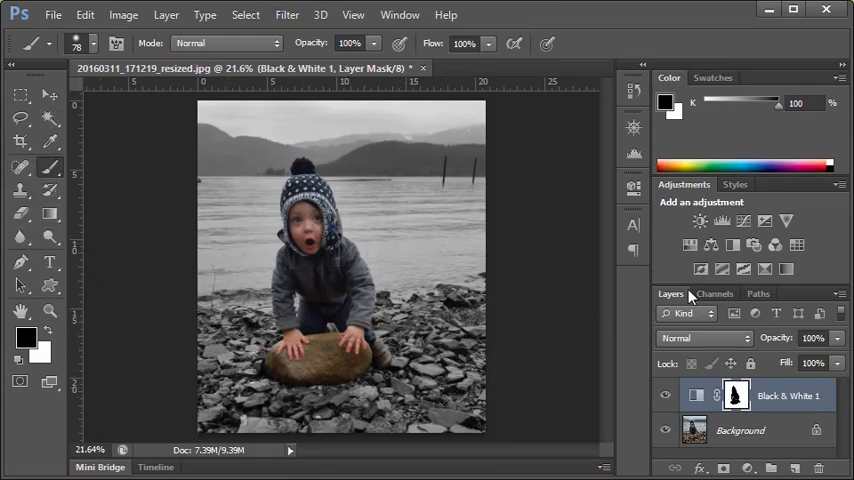
{"action": "left_click", "coordinate": [720, 222]}
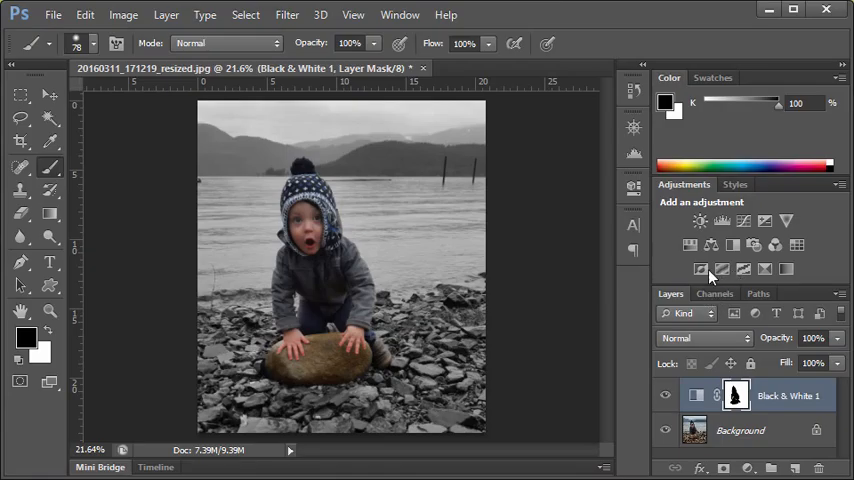
{"action": "mouse_move", "coordinate": [714, 264]}
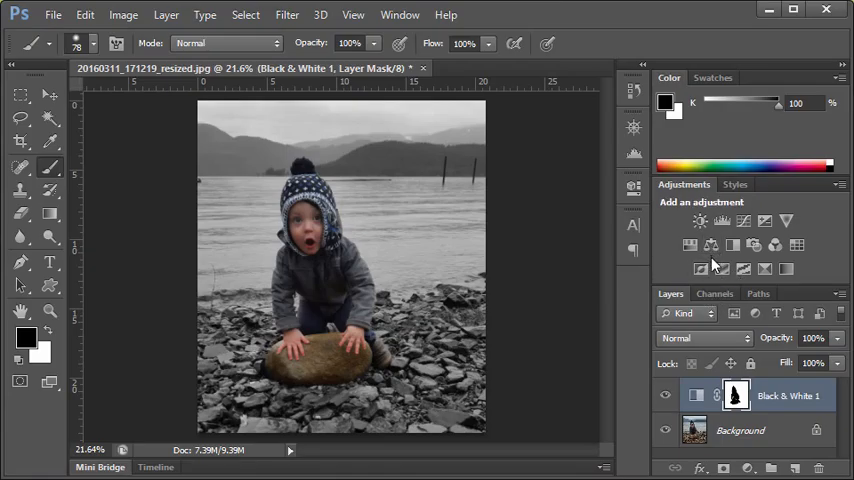